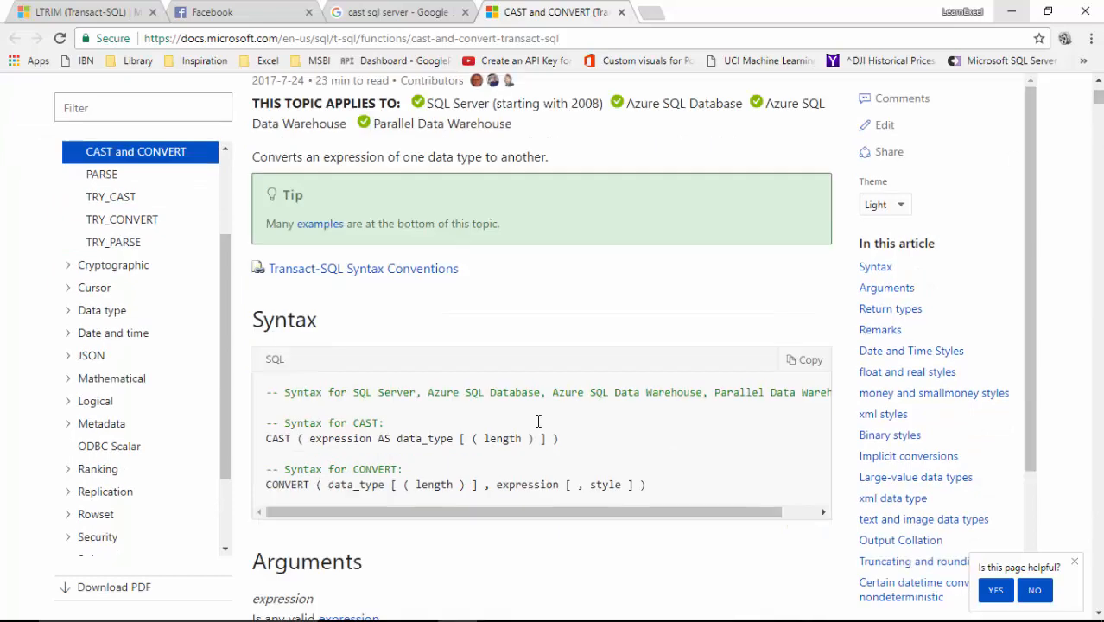
Scroll through the CAST and CONVERT syntax in the Chrome documentation page.
drag(309, 438, 449, 438)
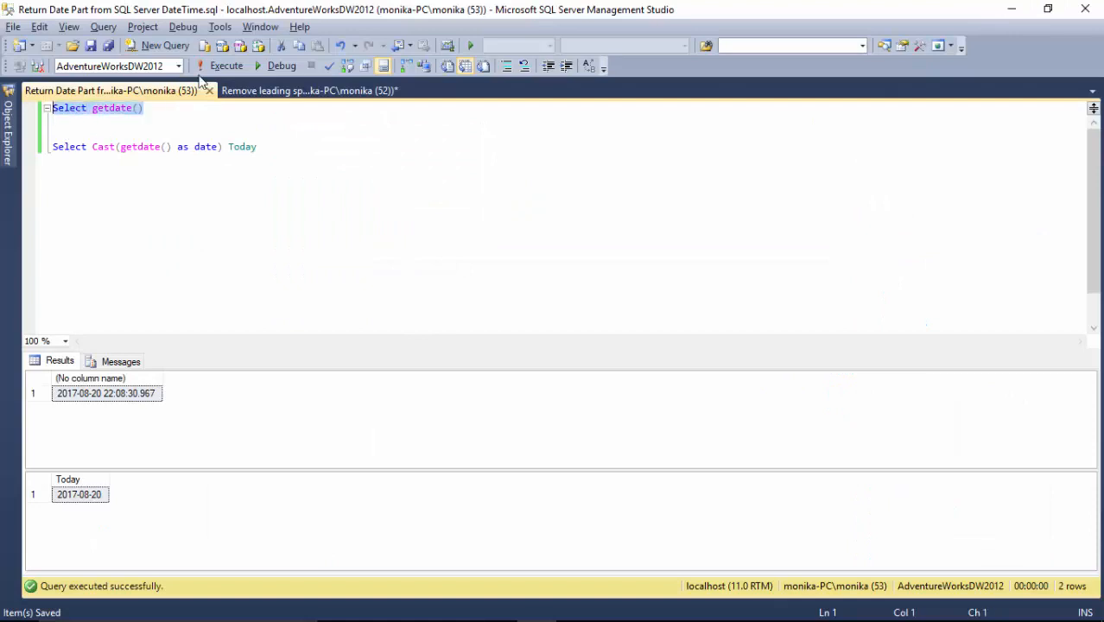
Execute only SELECT getdate(), then select the CAST(getdate() AS date) Today line.
click(226, 66)
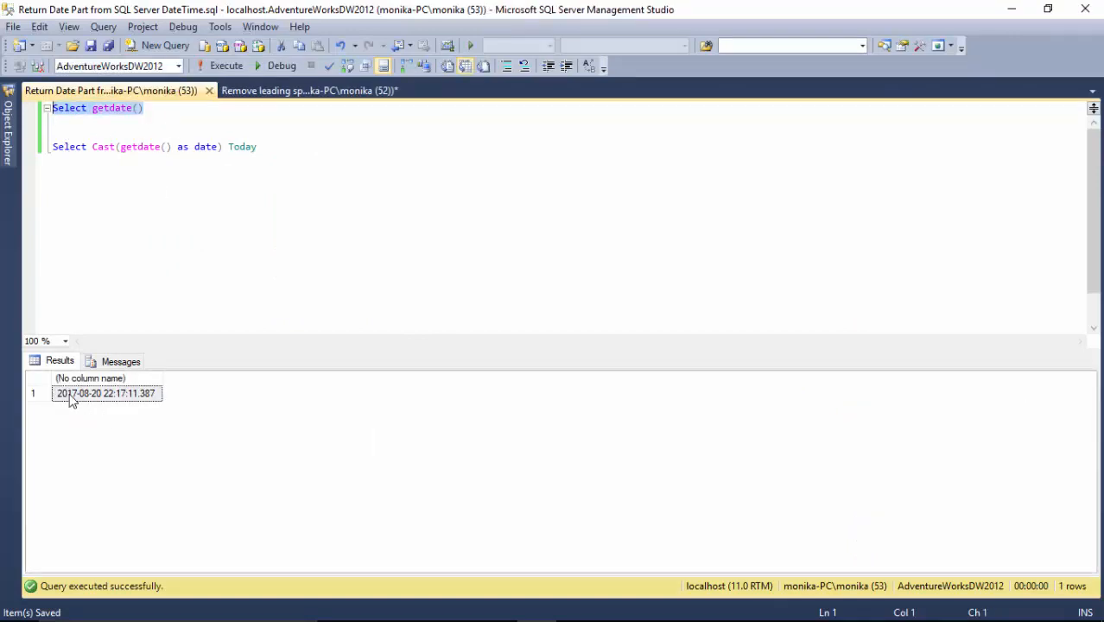
mouse_move(116, 398)
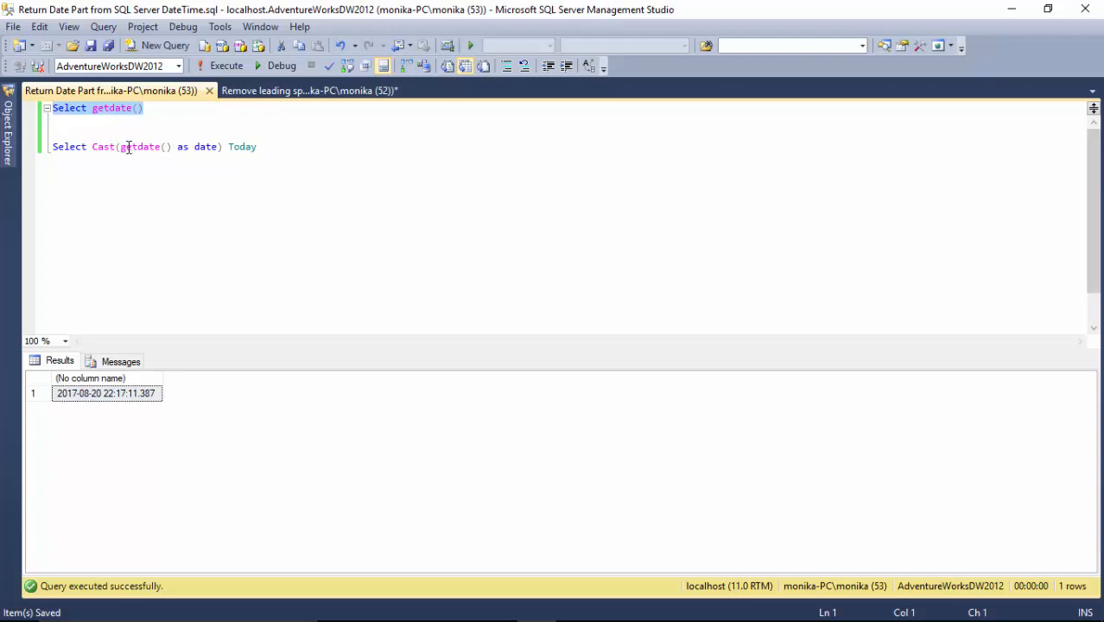
double_click(140, 146)
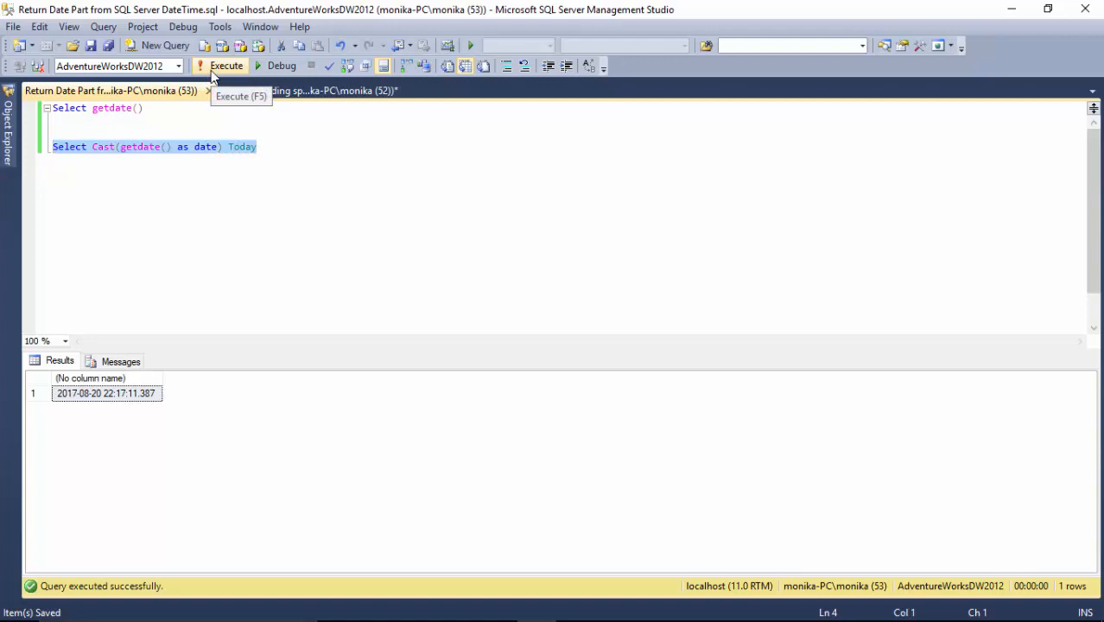
Execute the CAST line alone, then run both queries for datetime and Today results.
click(226, 66)
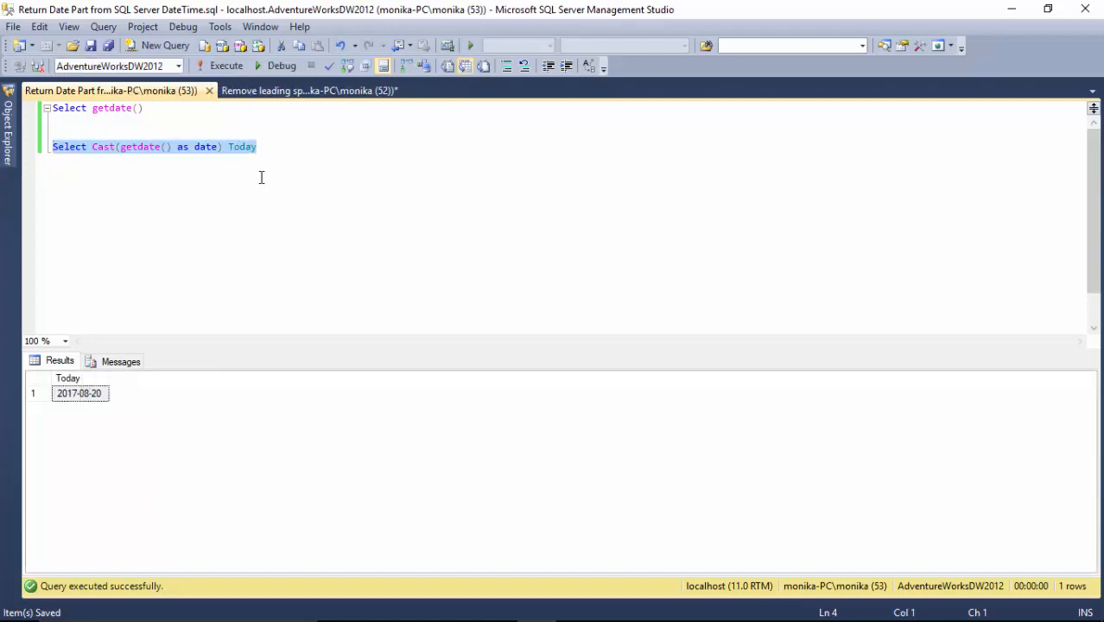
click(225, 65)
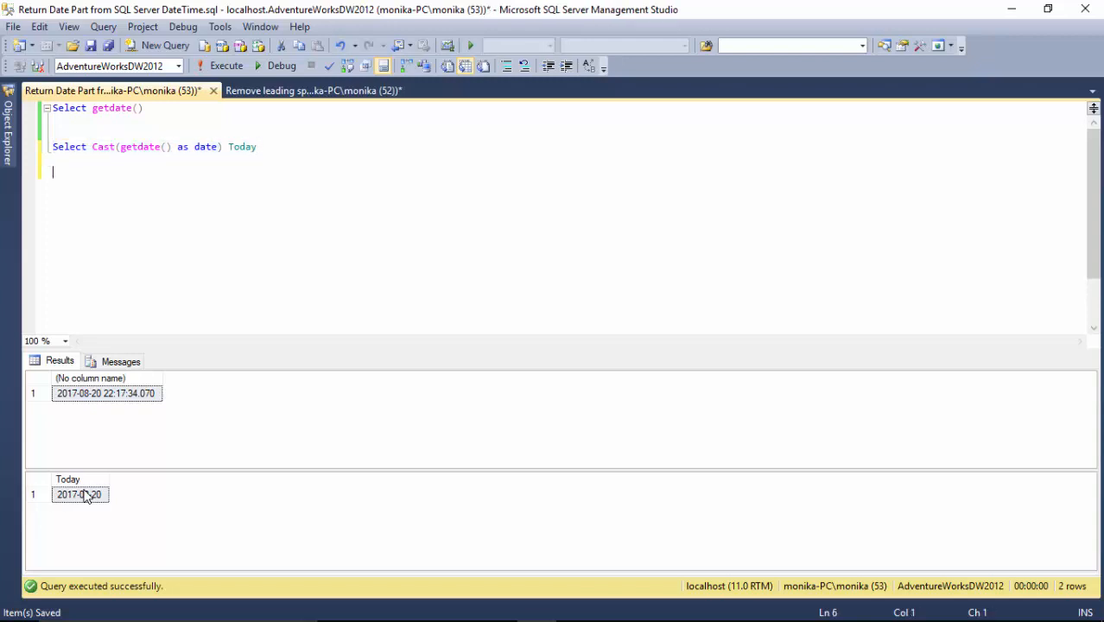
text(Select Cast(getdate() as date) Today)
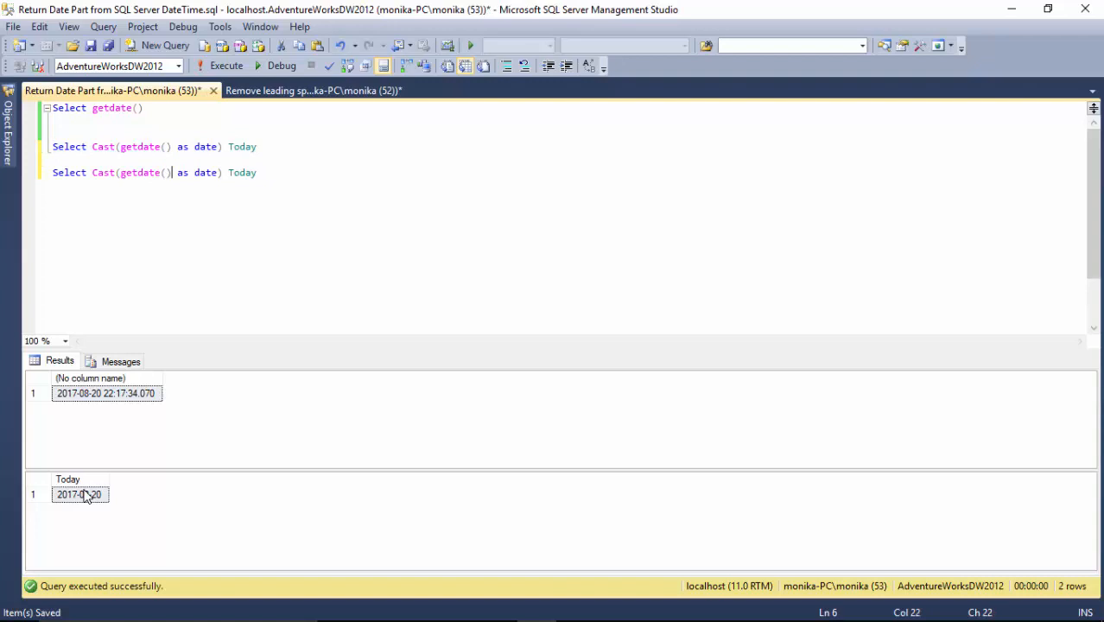
double_click(140, 172)
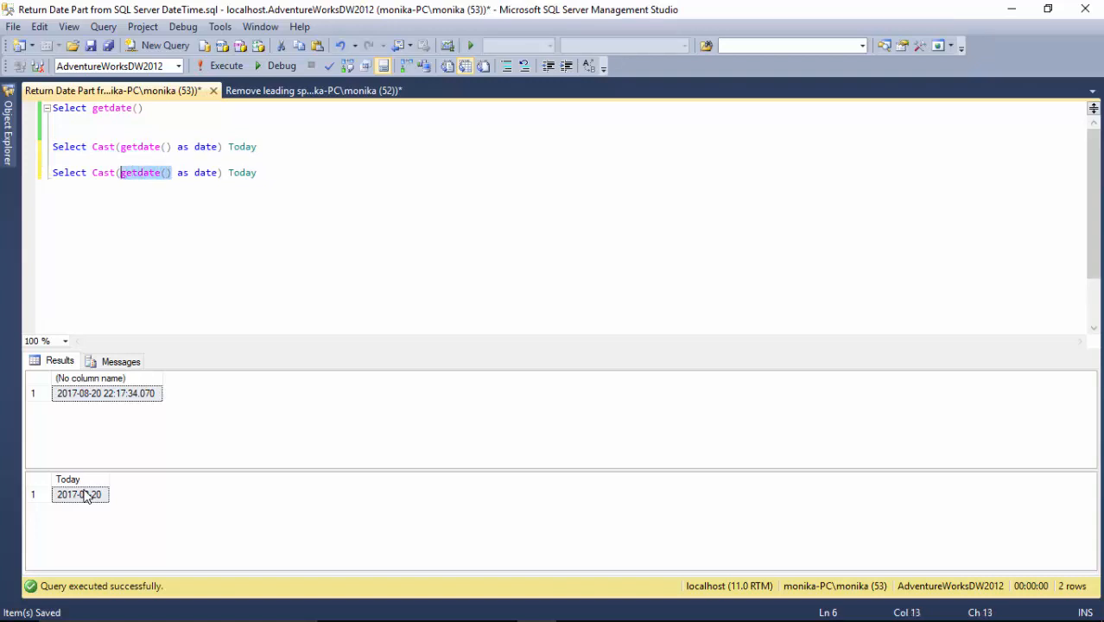
text(anycol)
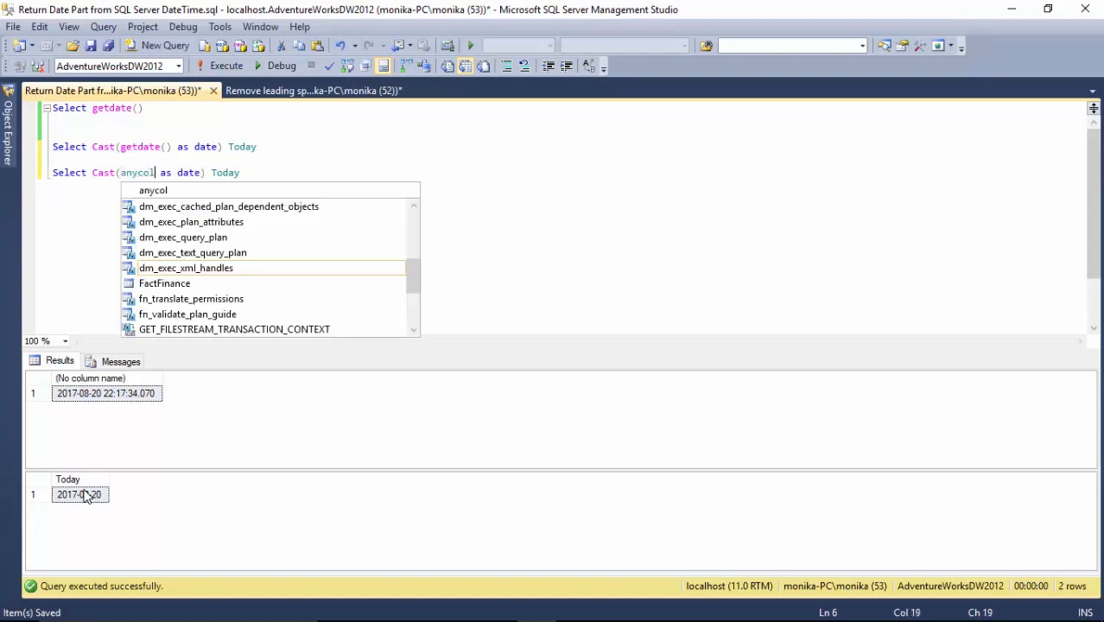
text(umn)
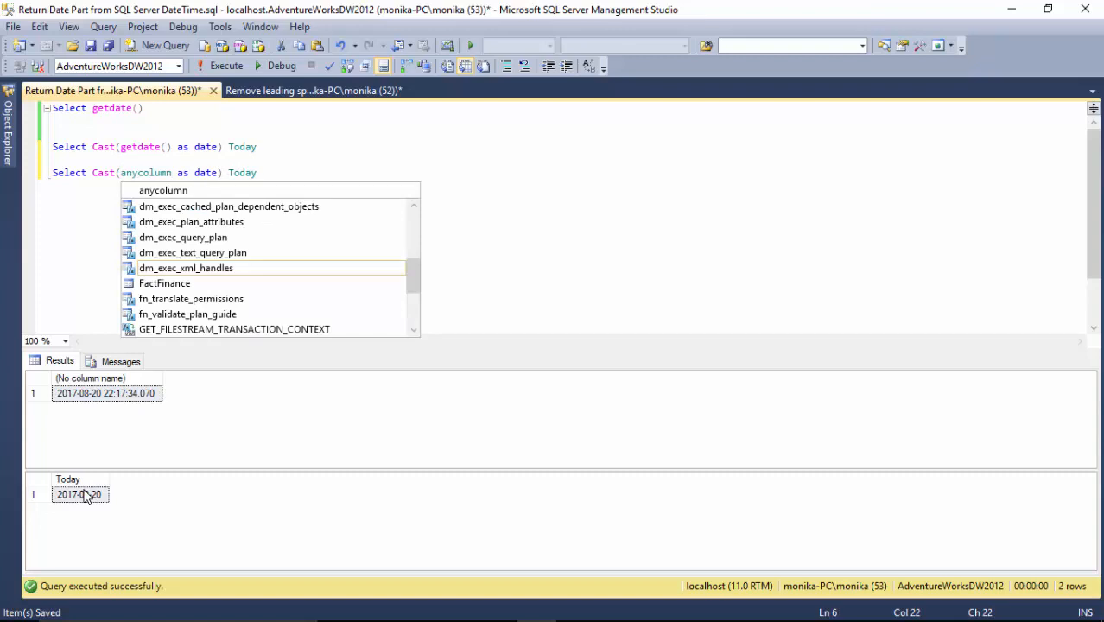
text(fro)
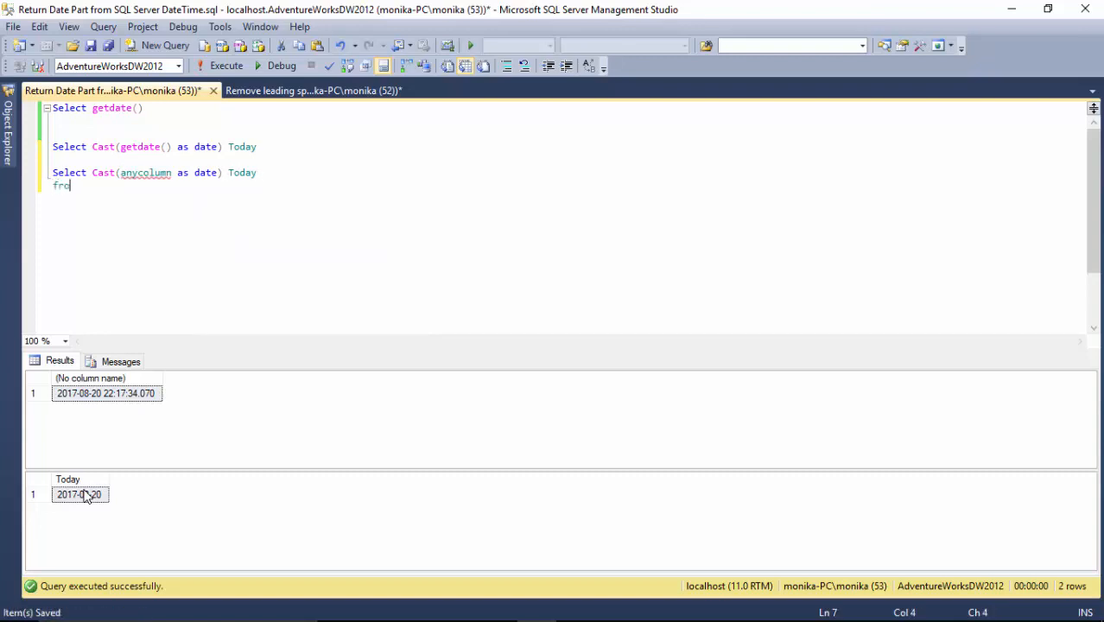
text(from tsometable)
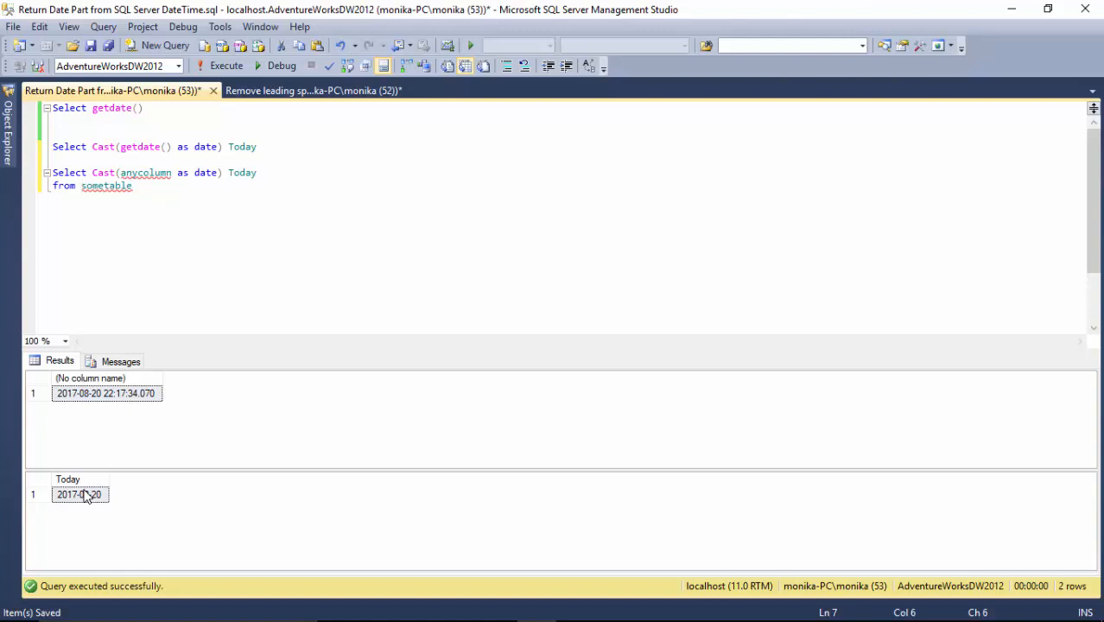
mouse_move(2, 427)
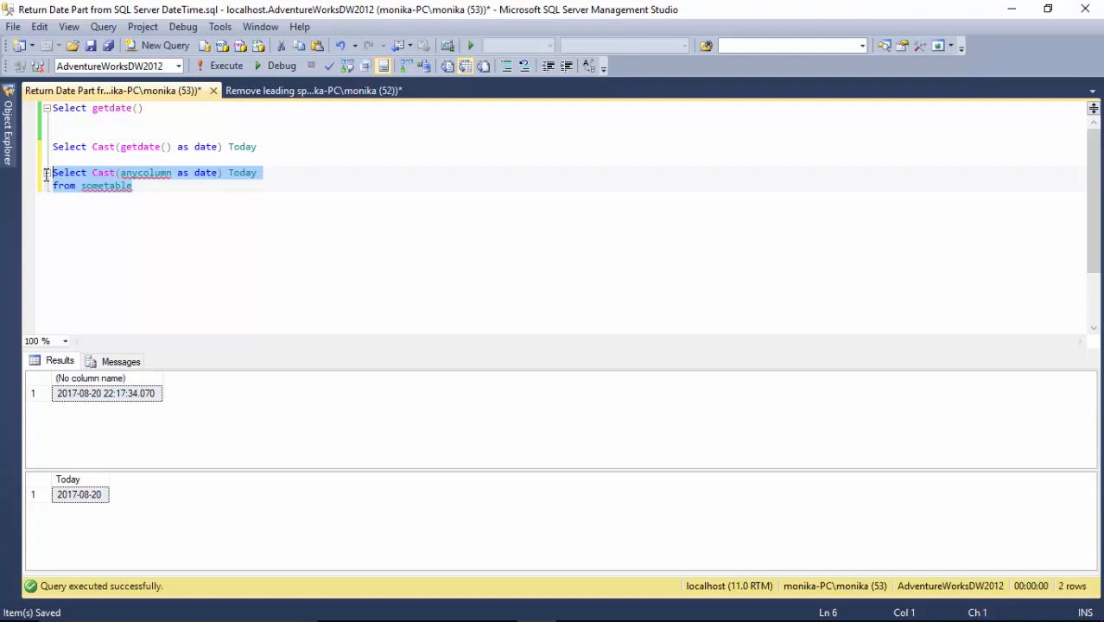
key(Delete)
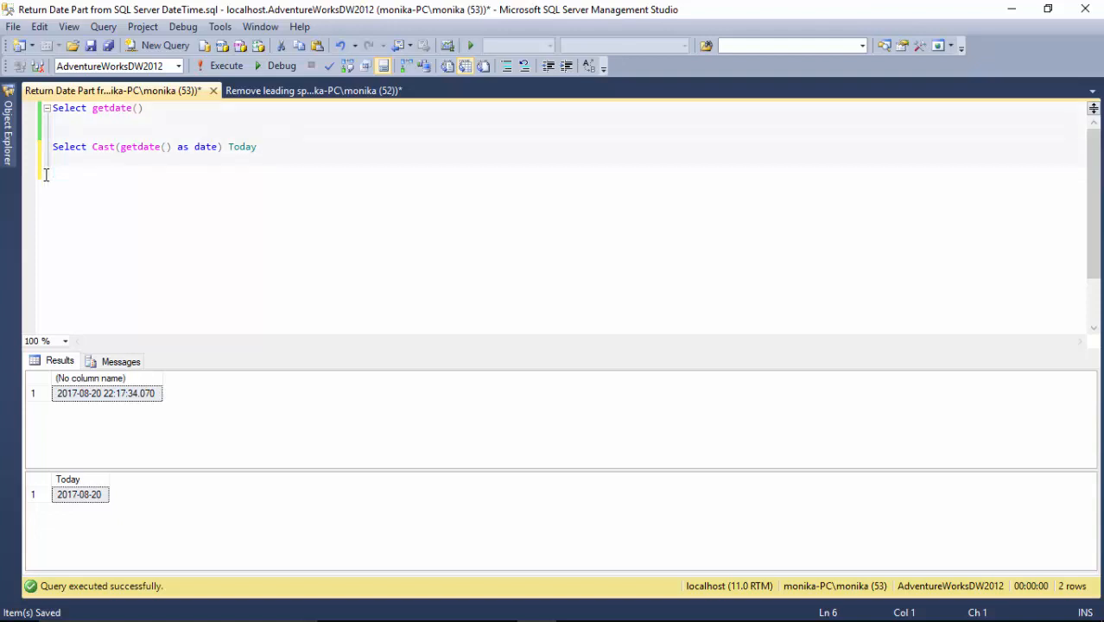